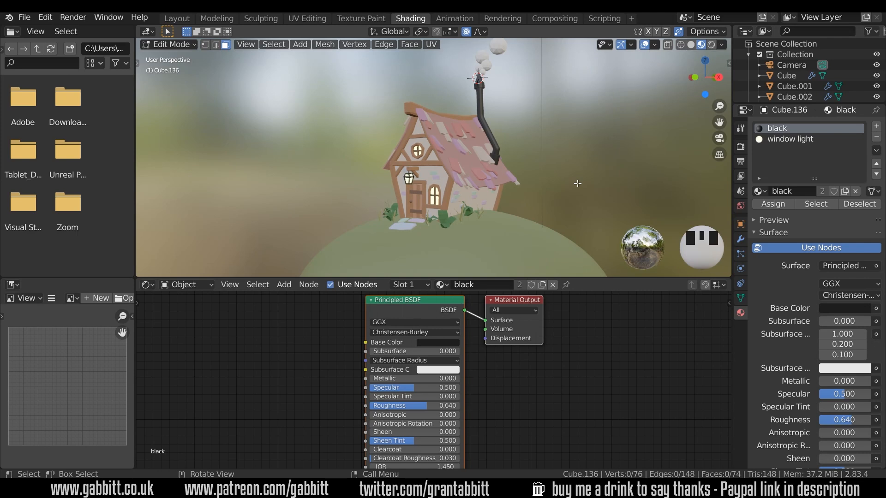
mouse_move(701, 45)
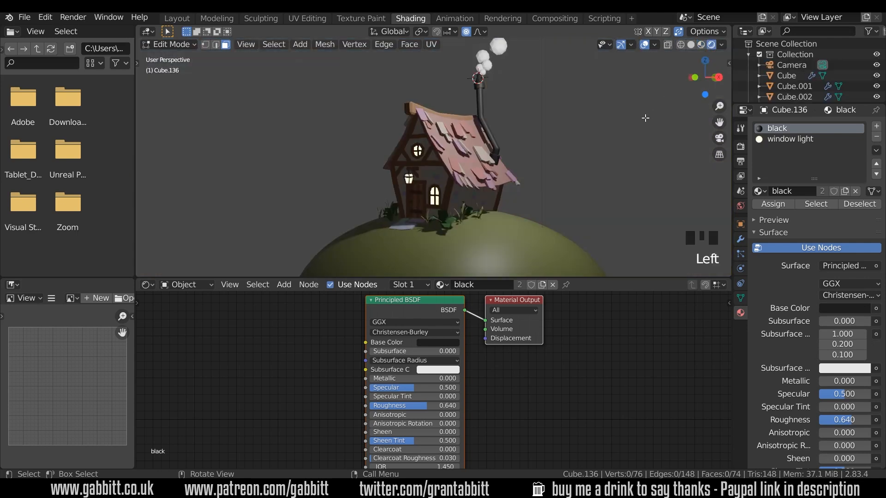
Orbit around the cottage to view it lit by its own lights and world.
left_click_drag(645, 118, 546, 169)
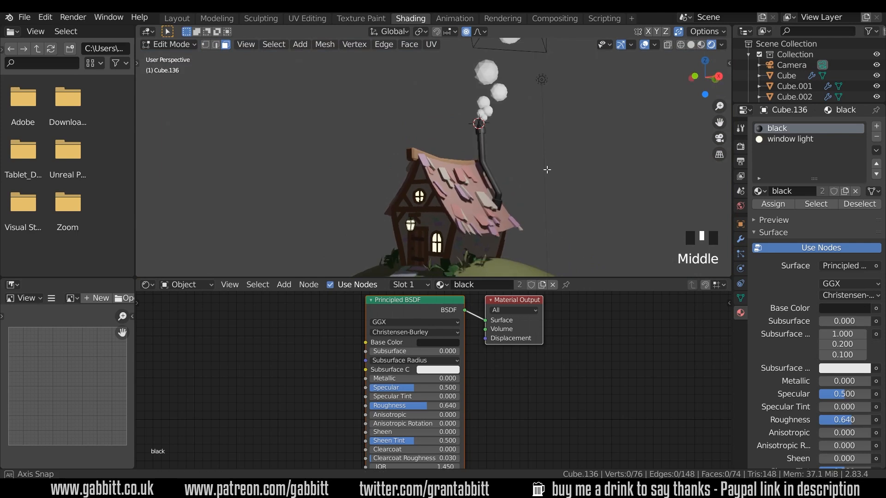
left_click_drag(481, 169, 508, 192)
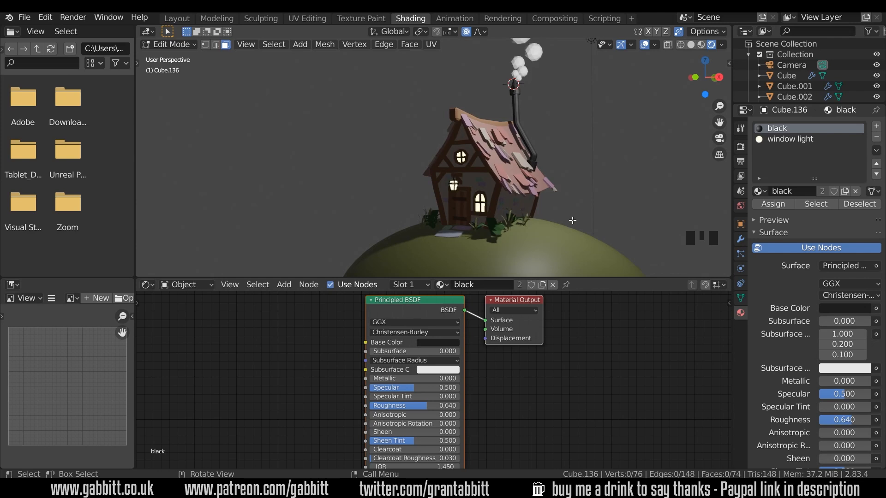
mouse_move(539, 252)
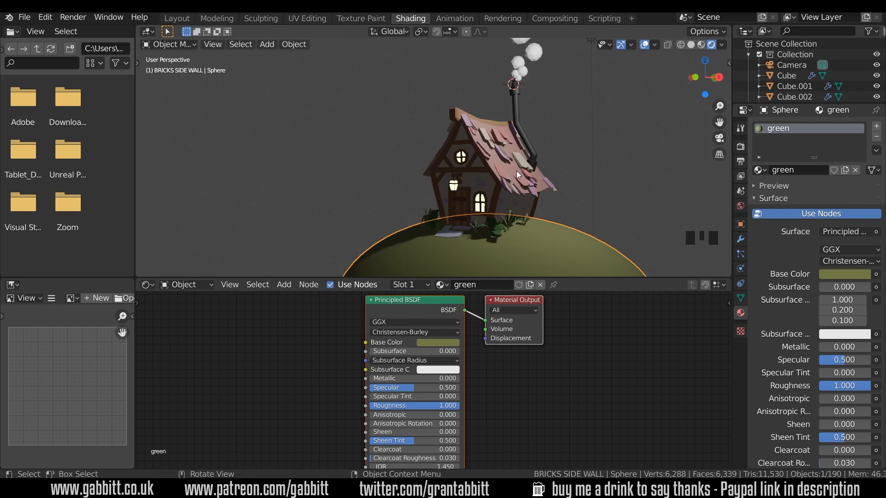
Select an object on the cottage roof to inspect its material.
double_click(520, 167)
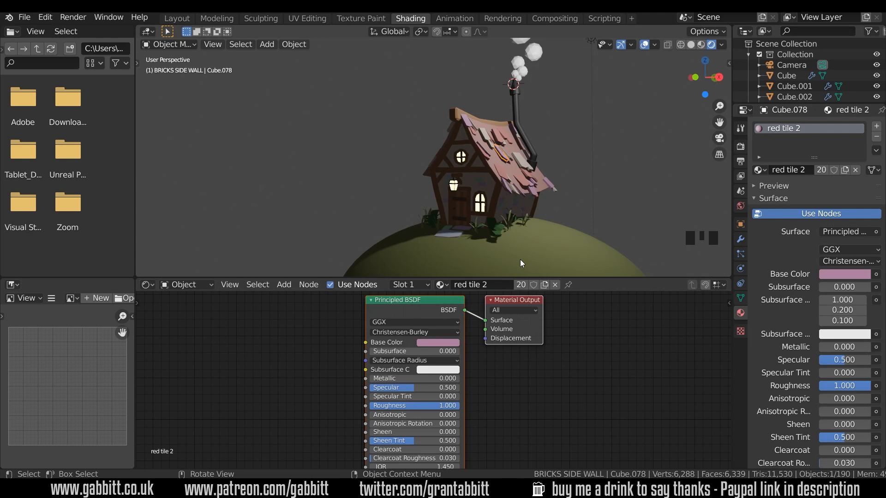
mouse_move(520, 245)
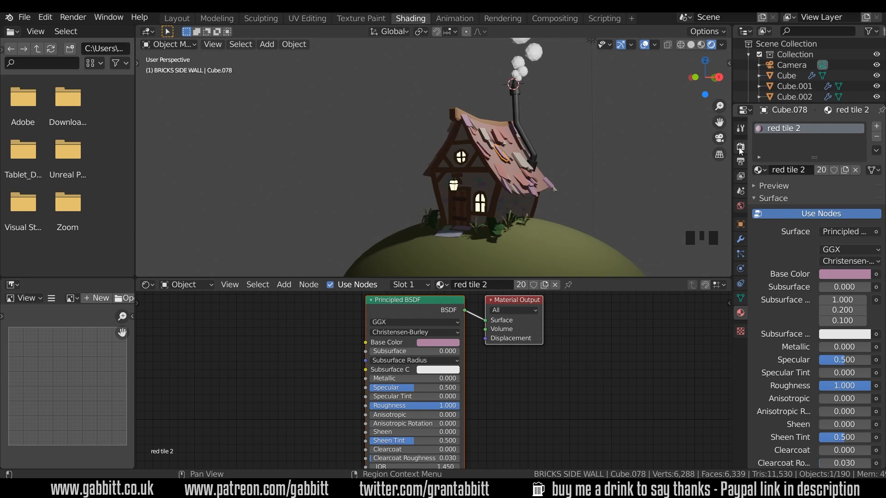
In Render Properties, preview with Cycles, then set the engine back to Eevee.
left_click(740, 146)
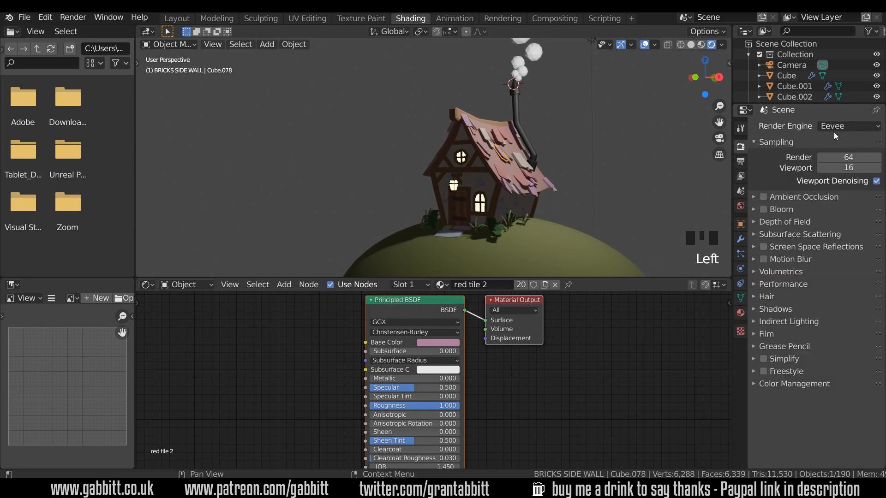
left_click(847, 126)
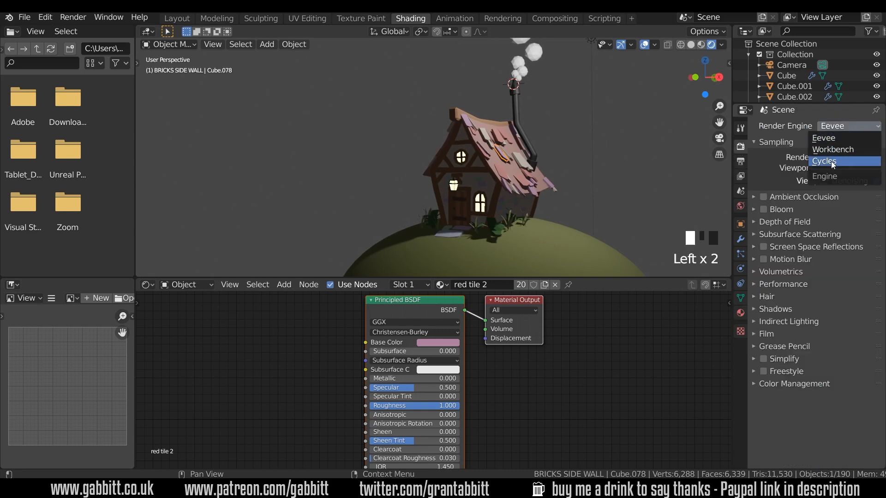
left_click(825, 161)
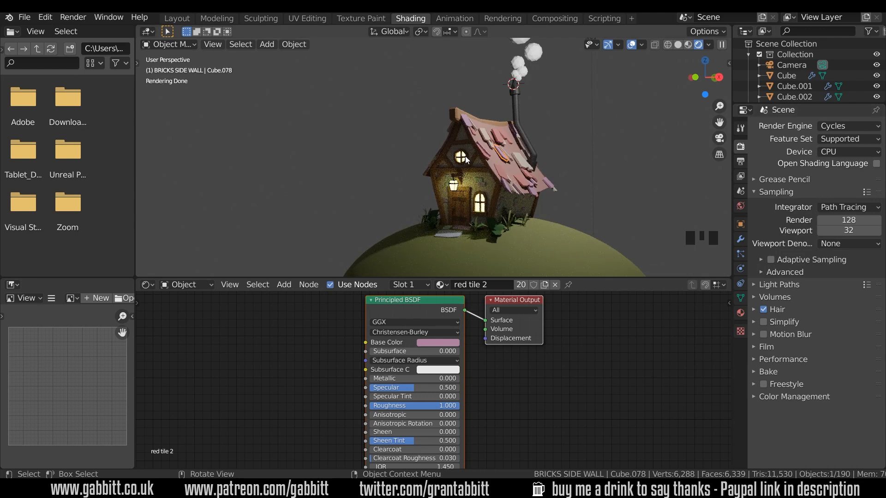
mouse_move(513, 195)
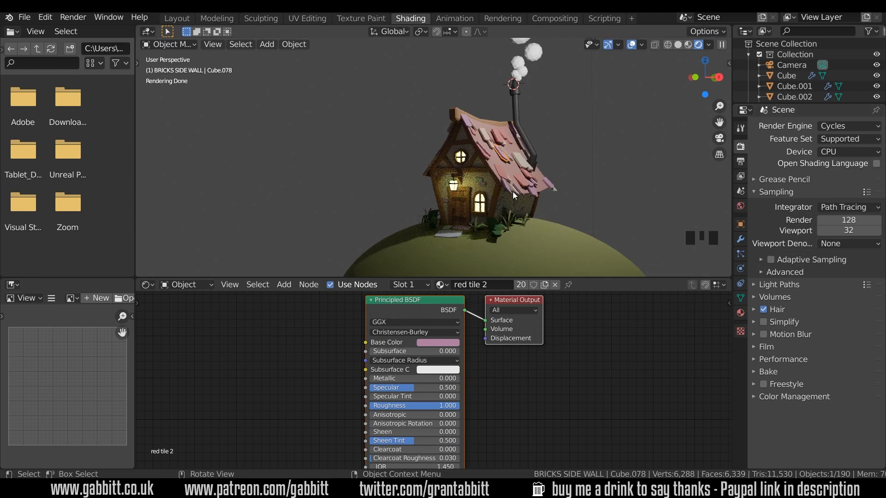
mouse_move(740, 149)
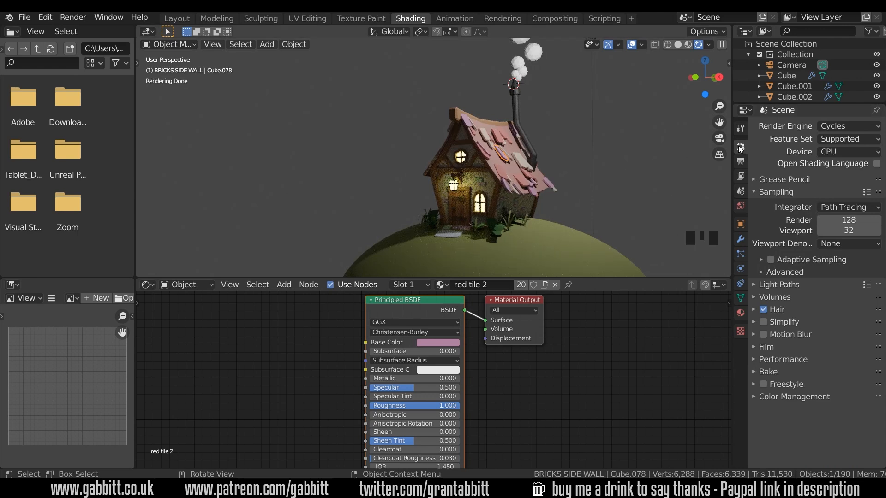
mouse_move(845, 125)
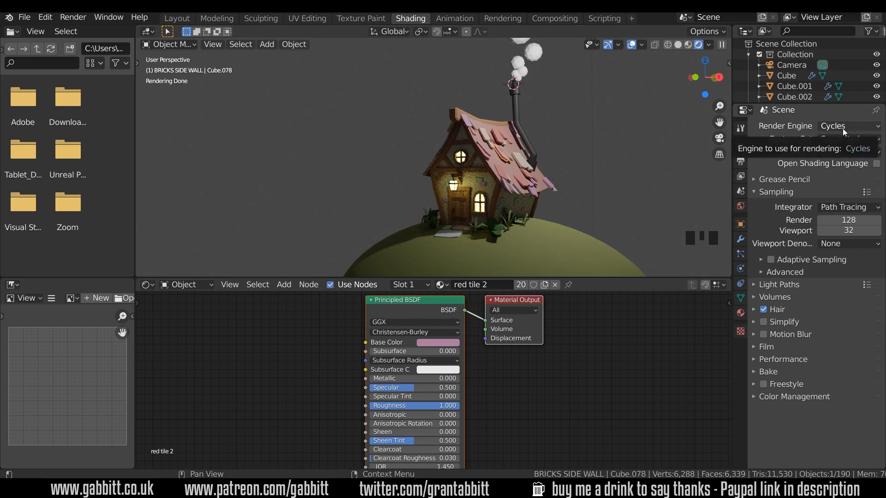
left_click(847, 125)
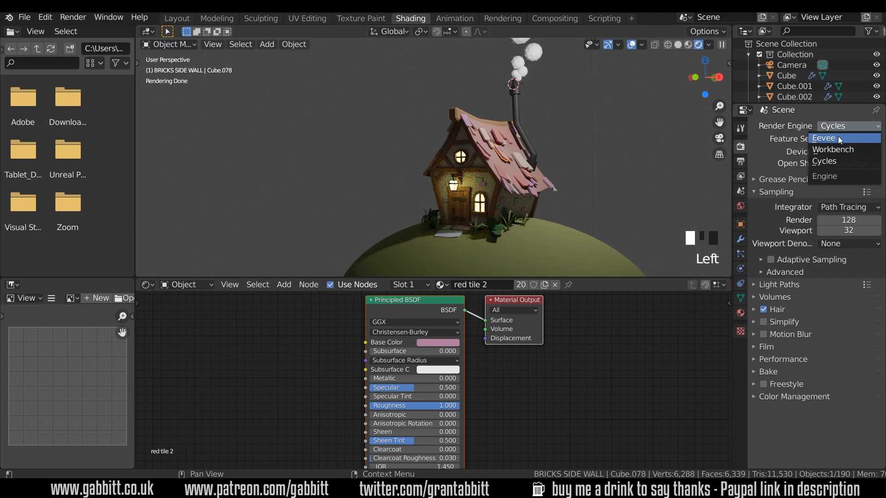
left_click(823, 138)
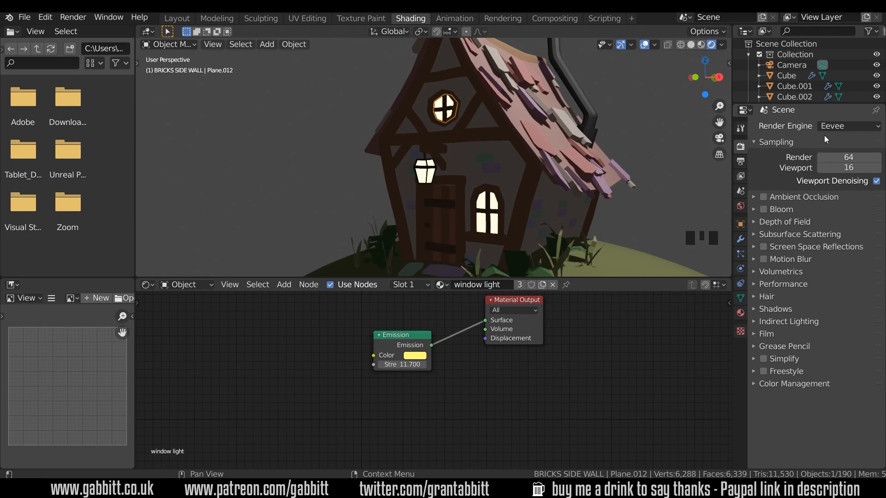
mouse_move(780, 209)
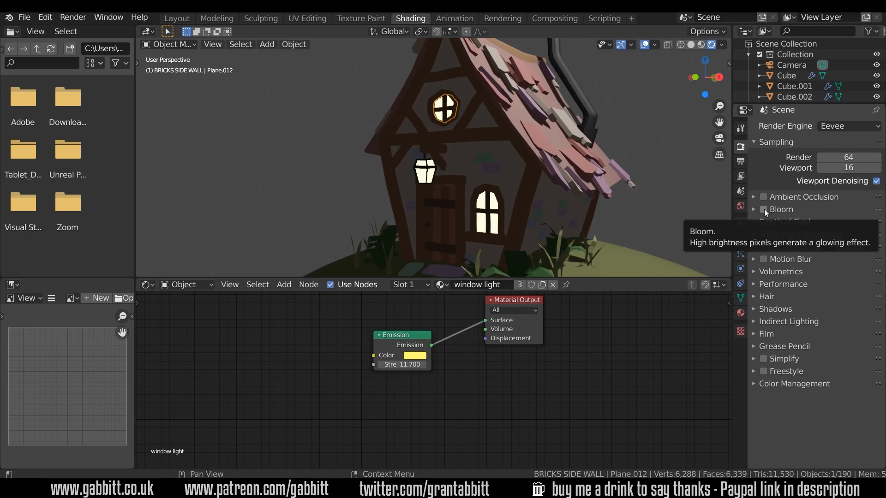
Enable Eevee Bloom with threshold about 1.877 and intensity 0.044.
left_click(762, 208)
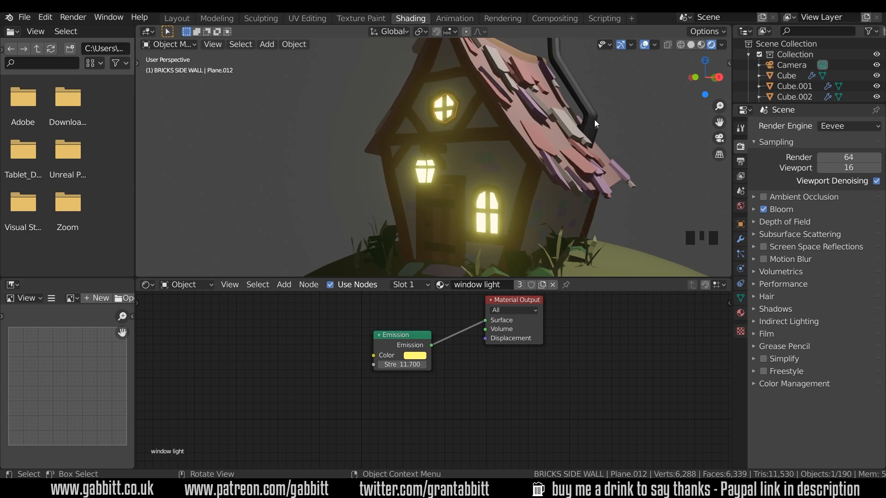
left_click(763, 209)
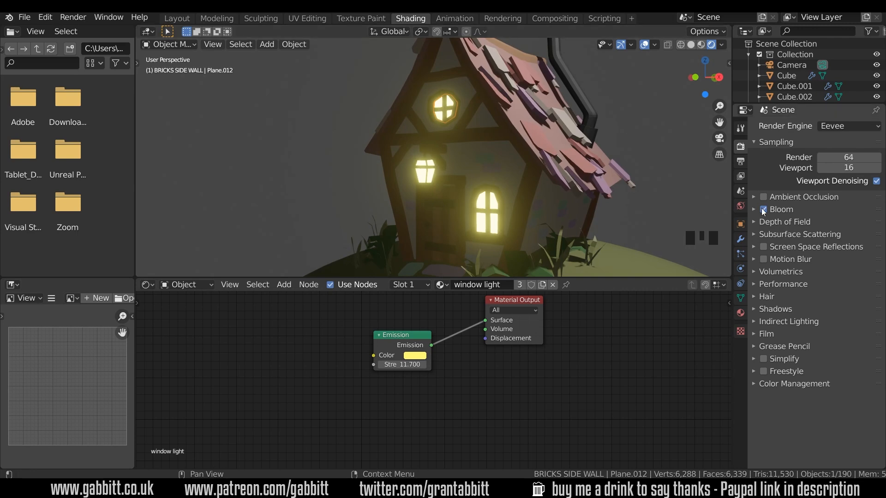
left_click(762, 209)
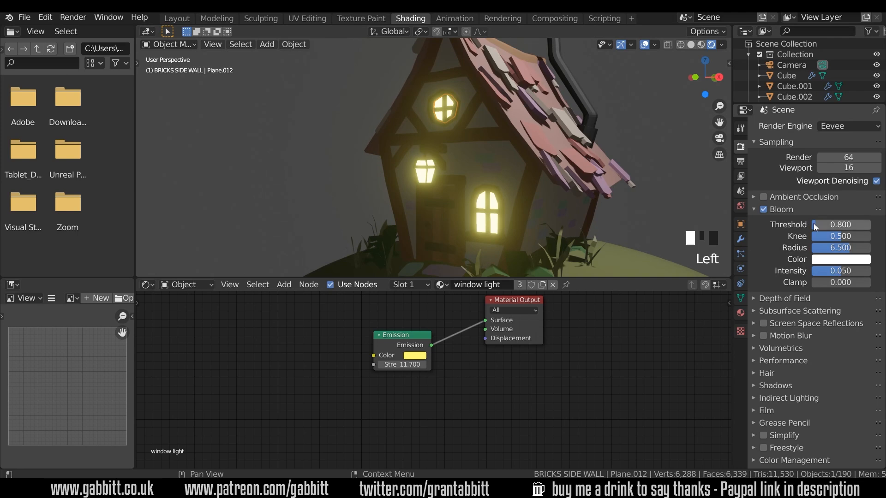
left_click_drag(841, 224, 842, 224)
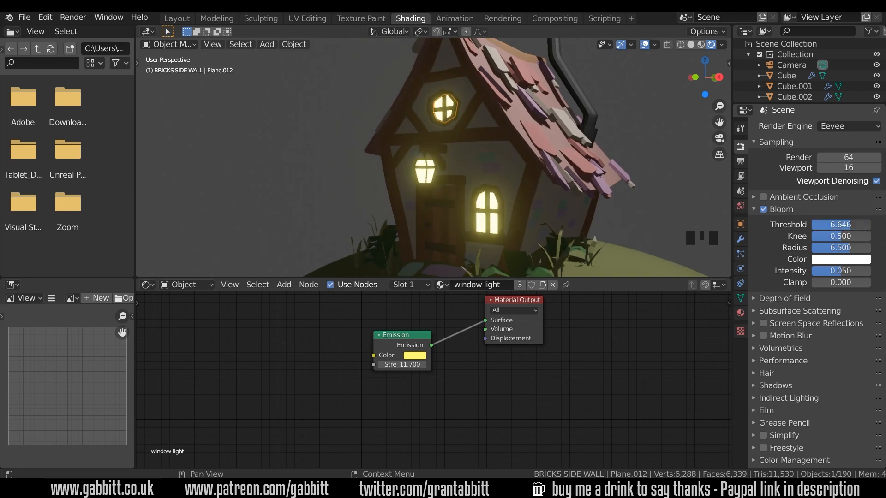
left_click_drag(841, 224, 819, 224)
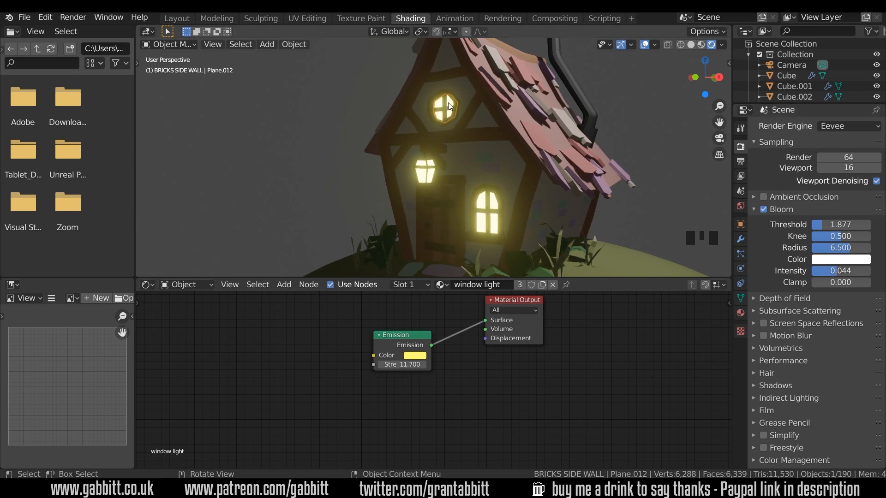
mouse_move(461, 132)
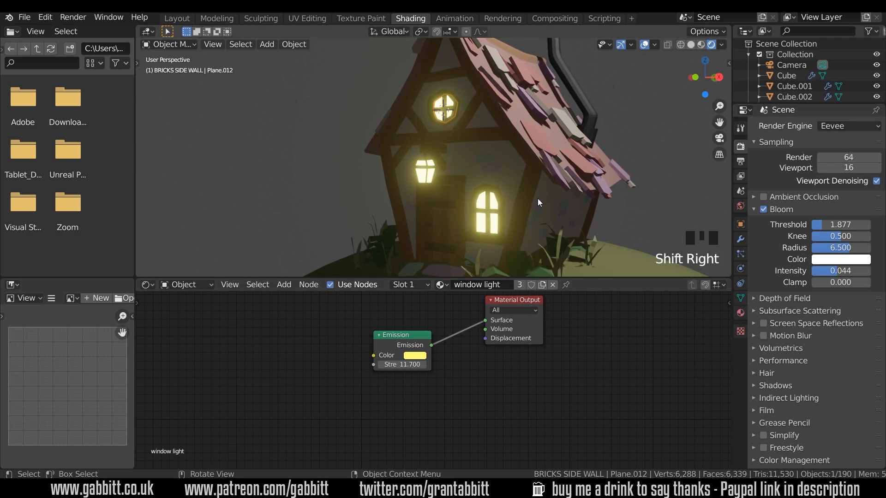
Add a 50 W point light and position it at the lantern by the door.
key("shift+a")
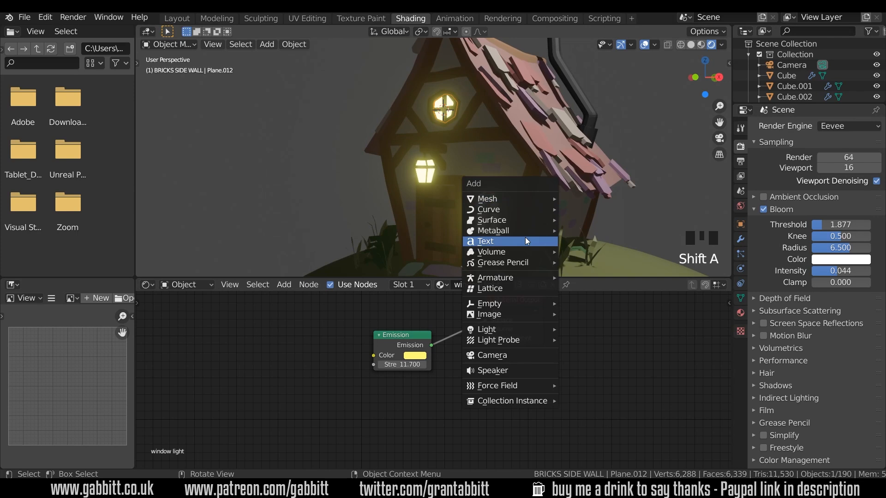
mouse_move(486, 329)
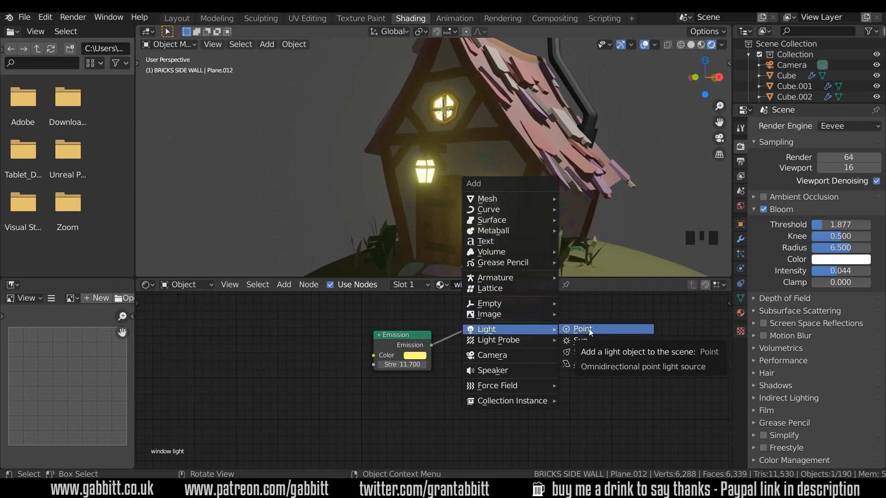
left_click(582, 329)
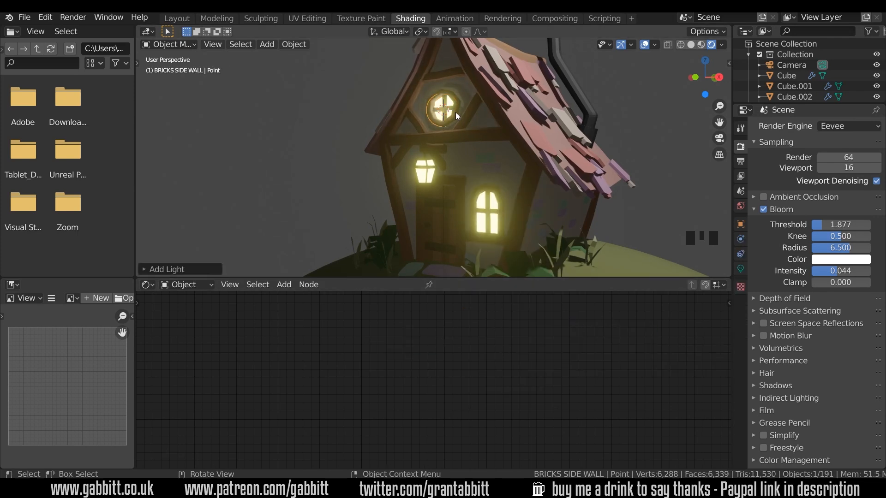
key("g")
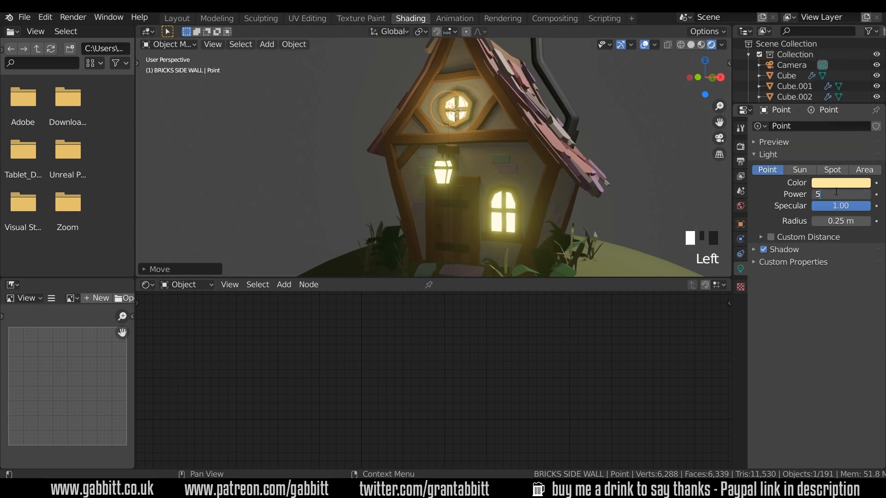
type("50 W")
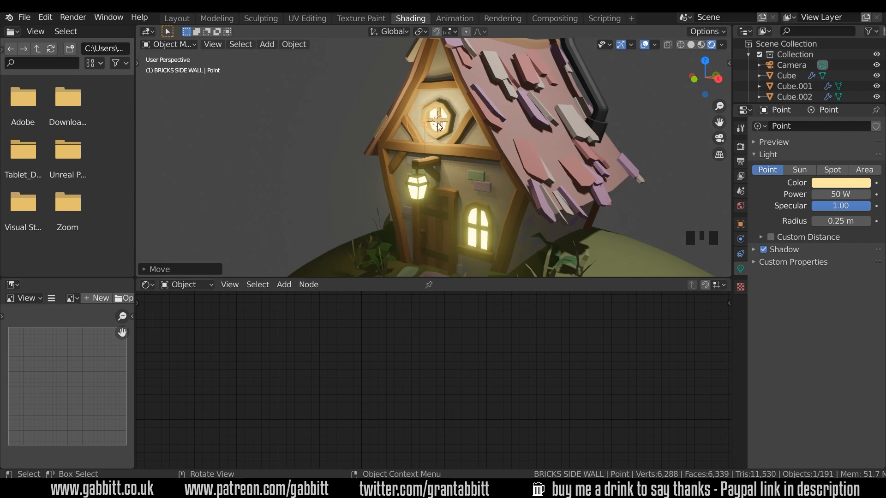
mouse_move(432, 136)
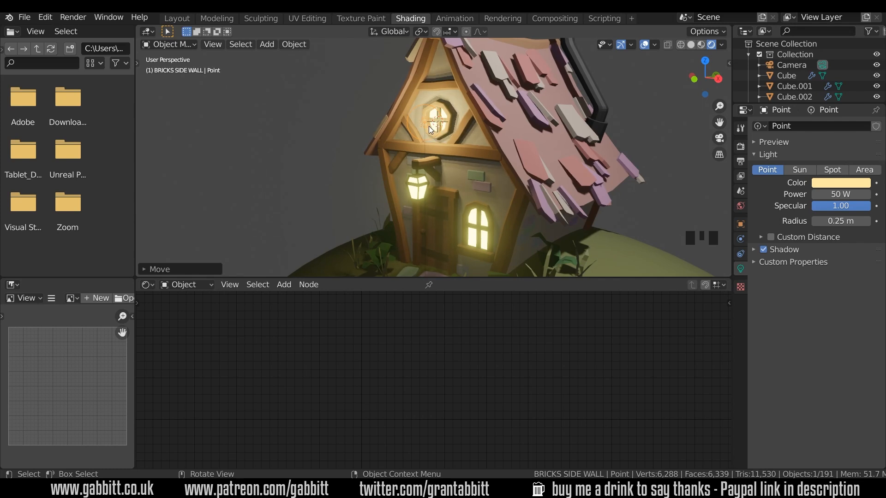
left_click_drag(429, 130, 471, 189)
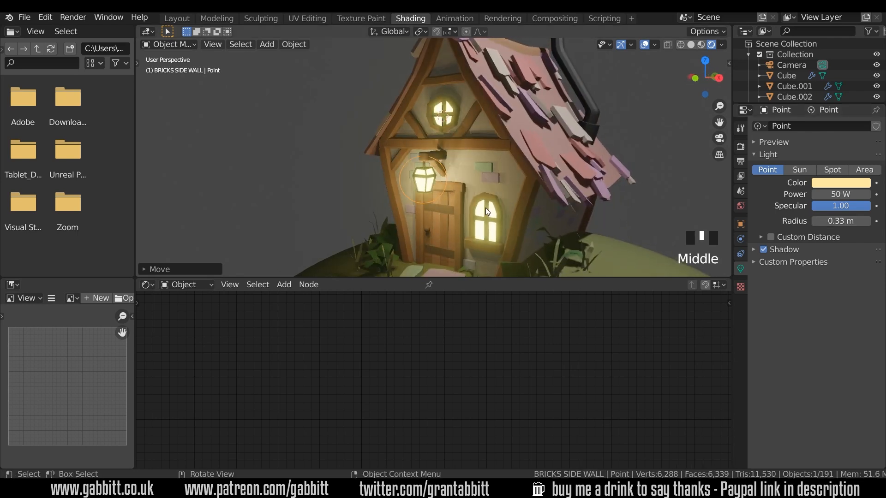
scroll("down", 3)
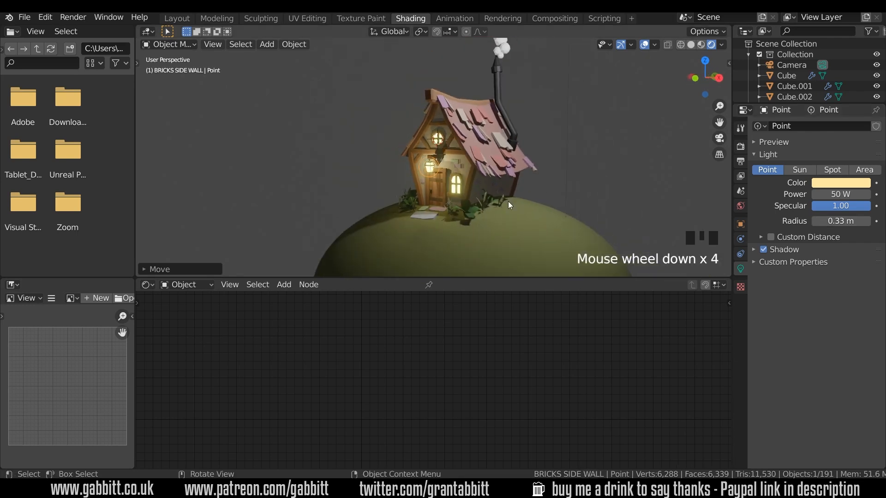
scroll("down", 3)
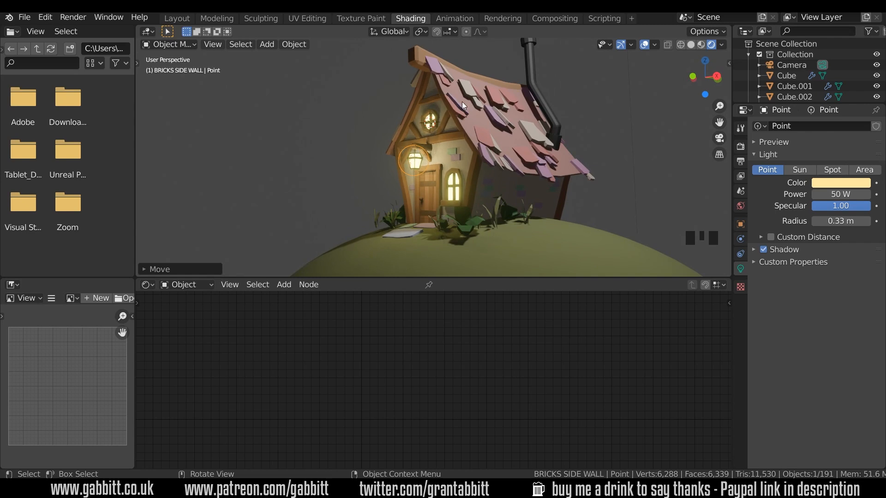
scroll("down", 3)
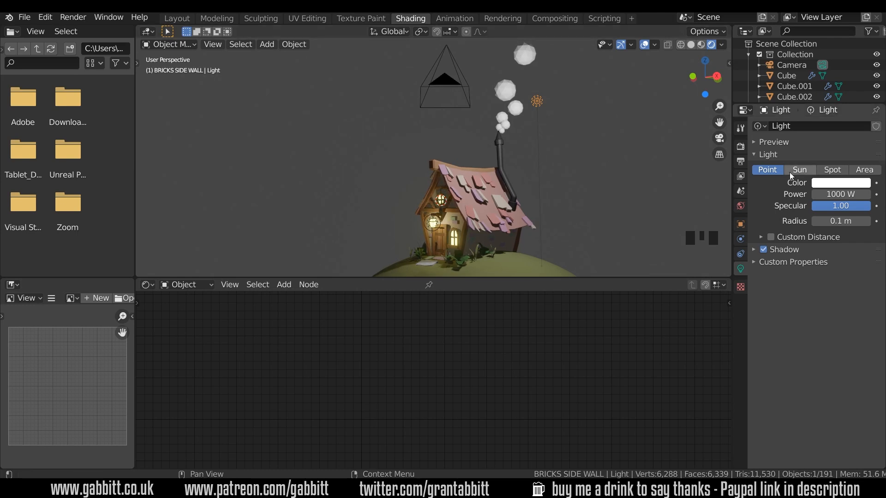
Set the sun light strength to 1.000 and tint it a light blue.
left_click(798, 169)
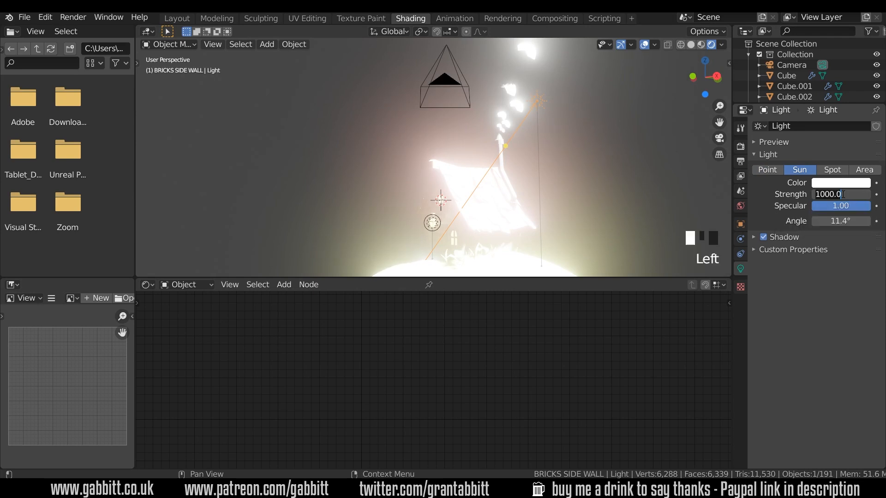
type("1.000")
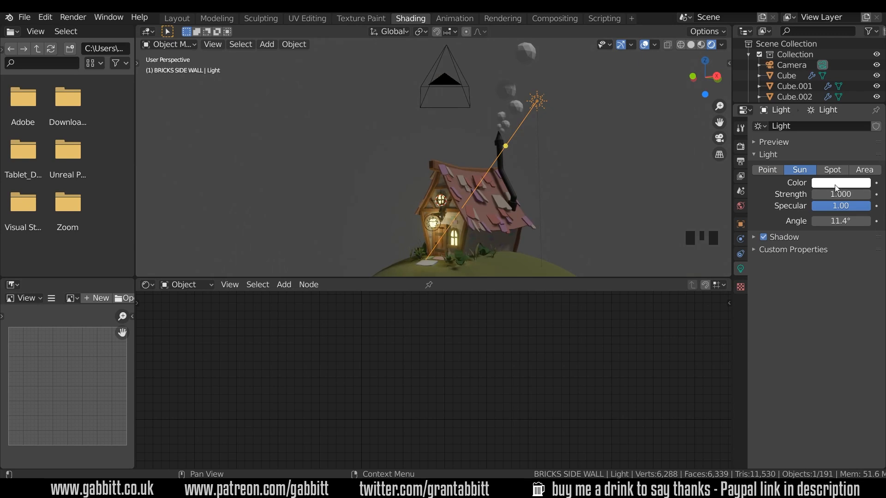
left_click(840, 182)
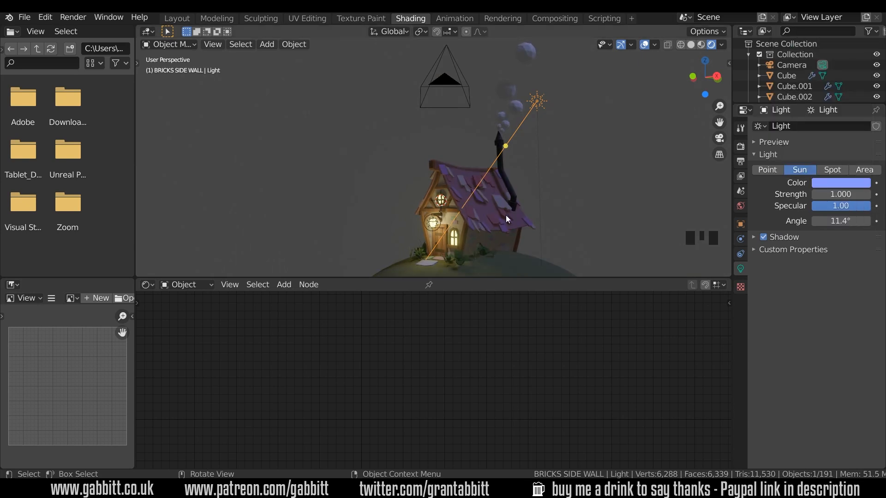
left_click(839, 183)
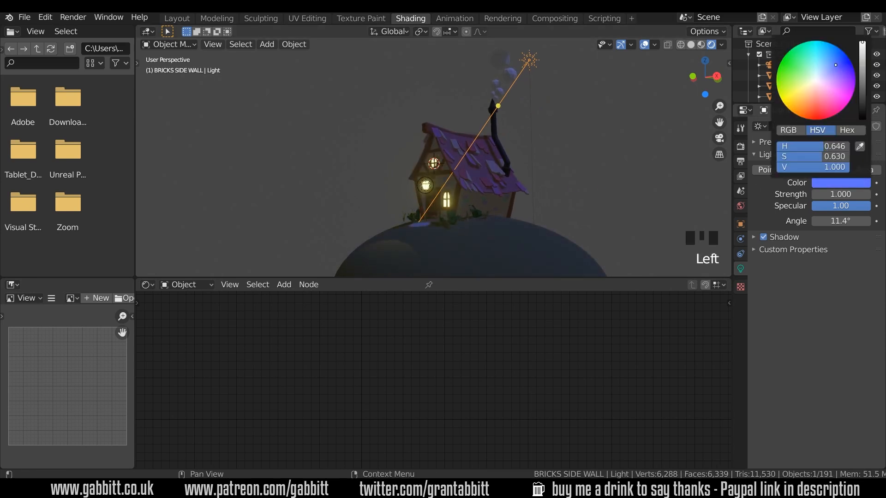
left_click_drag(836, 65, 834, 65)
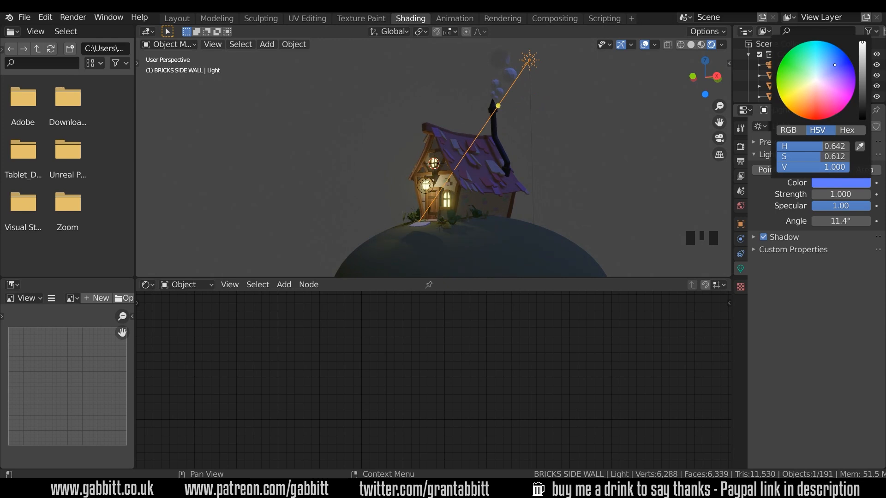
left_click(452, 190)
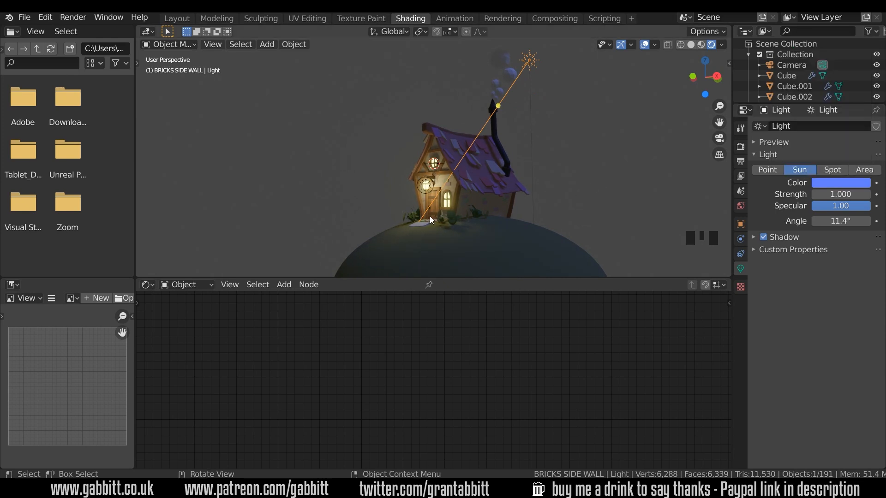
left_click_drag(430, 220, 524, 209)
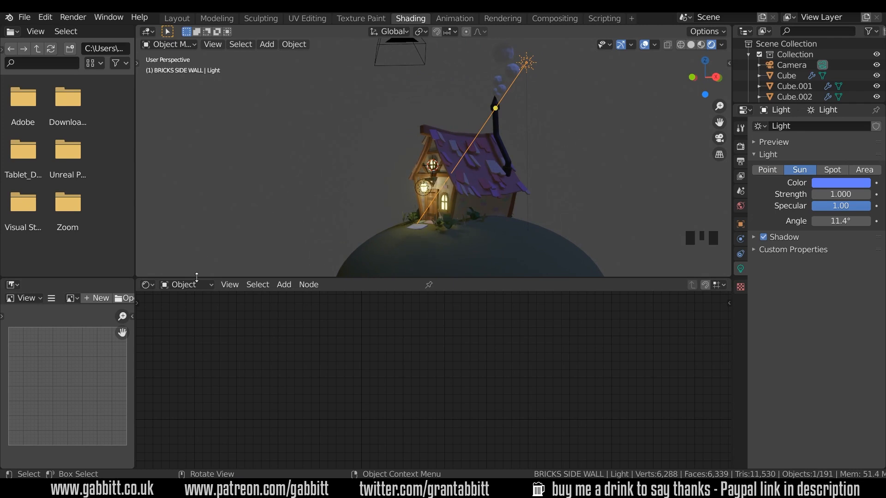
Switch the Shader Editor to World and set the Background colour to dark navy blue.
left_click(186, 284)
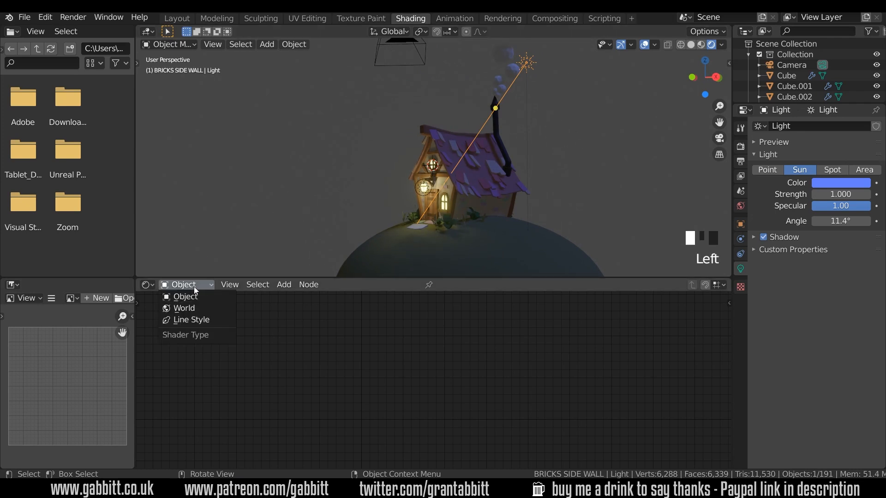
left_click(184, 307)
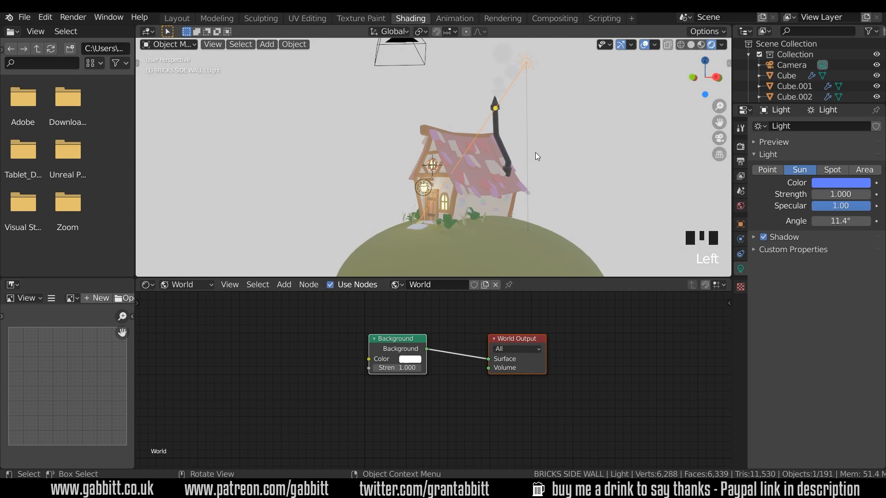
left_click(410, 359)
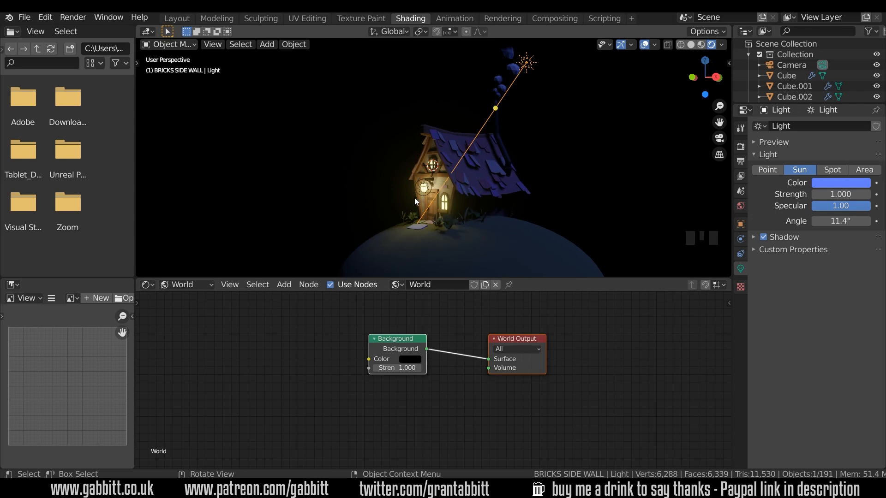
left_click_drag(412, 202, 448, 238)
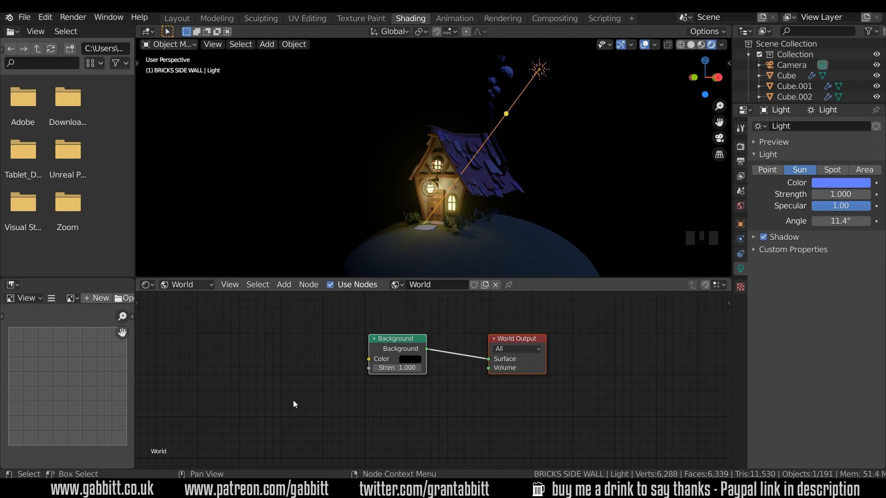
mouse_move(411, 359)
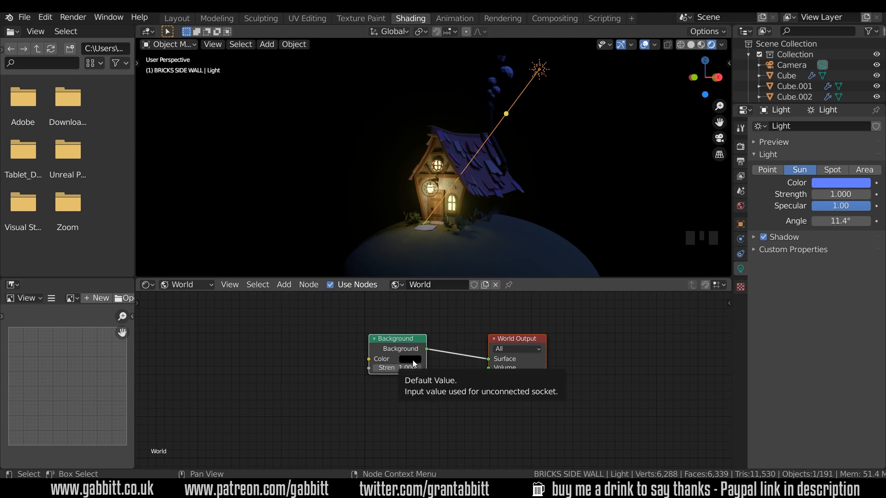
left_click(411, 359)
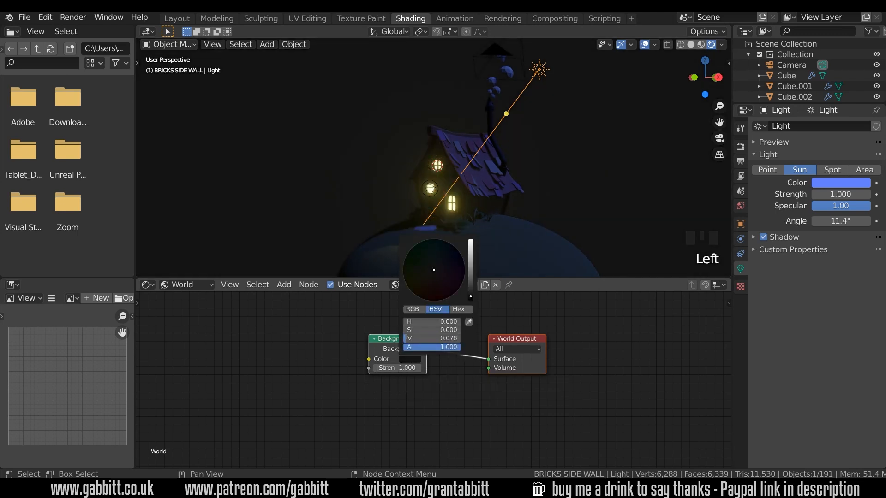
left_click_drag(433, 270, 448, 257)
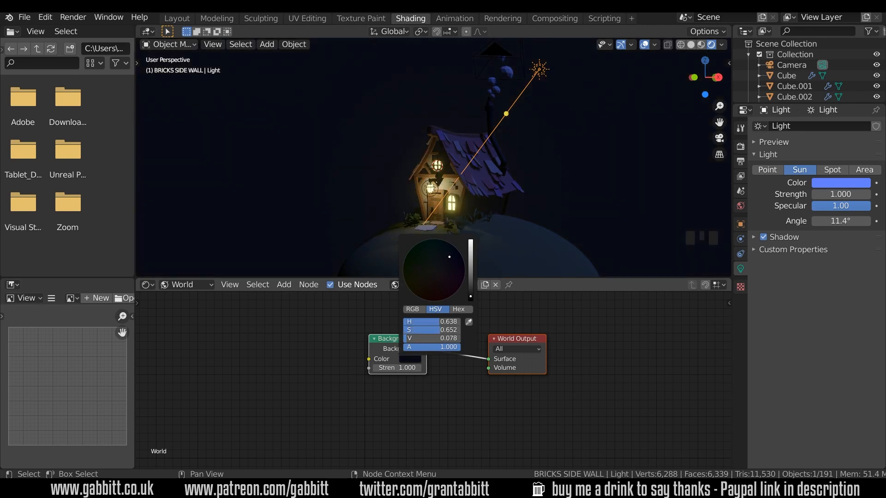
left_click(623, 326)
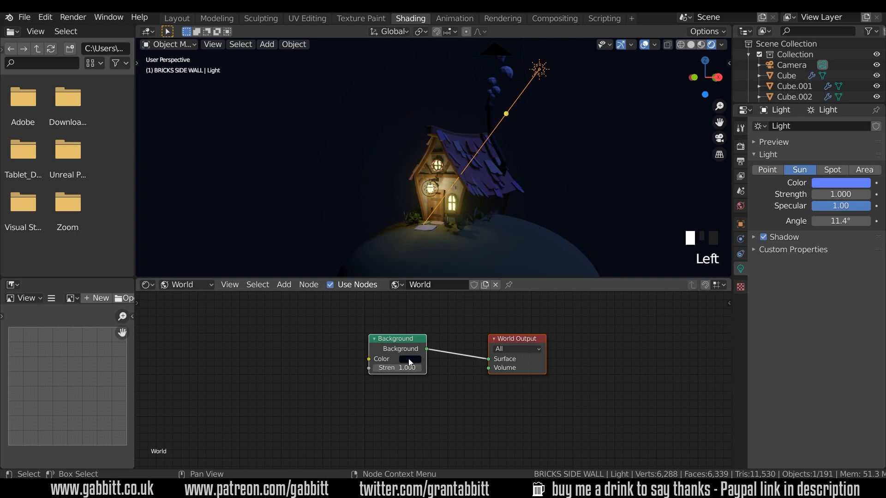
left_click(411, 359)
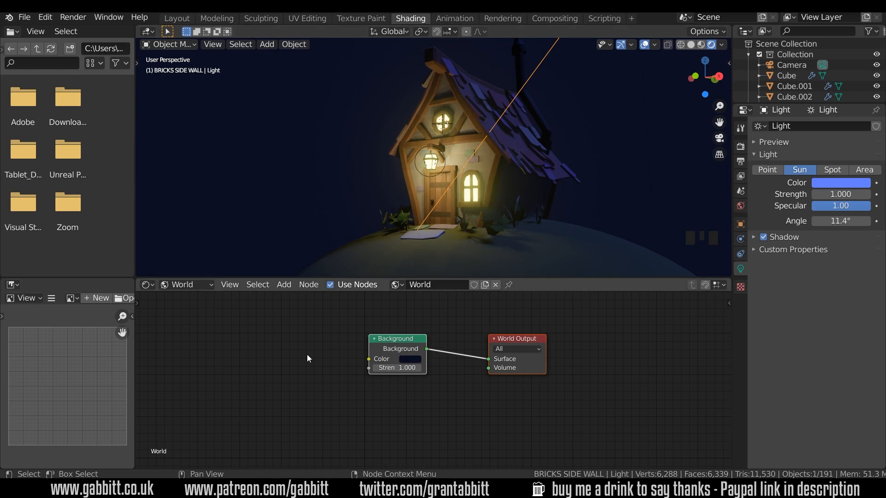
mouse_move(269, 350)
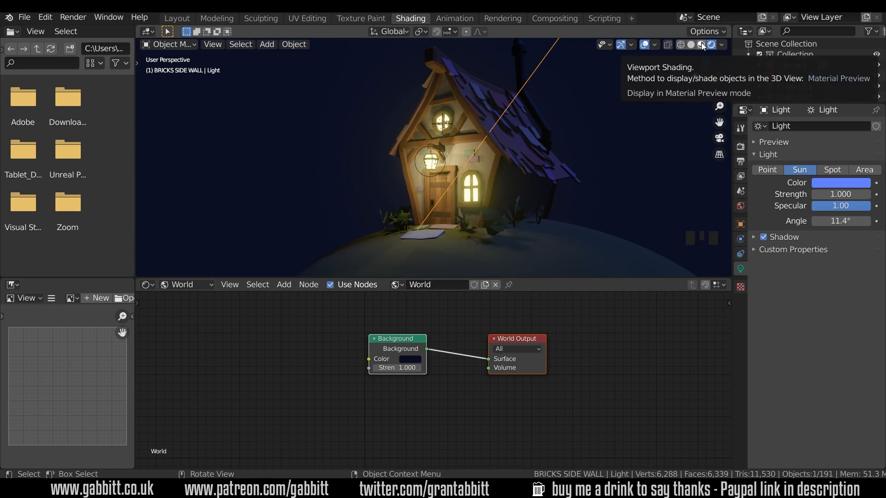
left_click(702, 45)
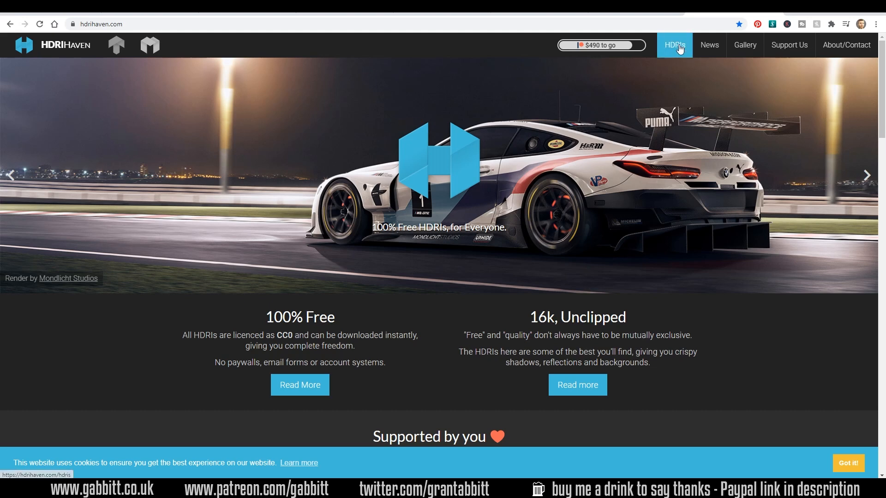
Open HDRI Haven's HDRIs page, filter to Night, and scroll the results.
left_click(673, 45)
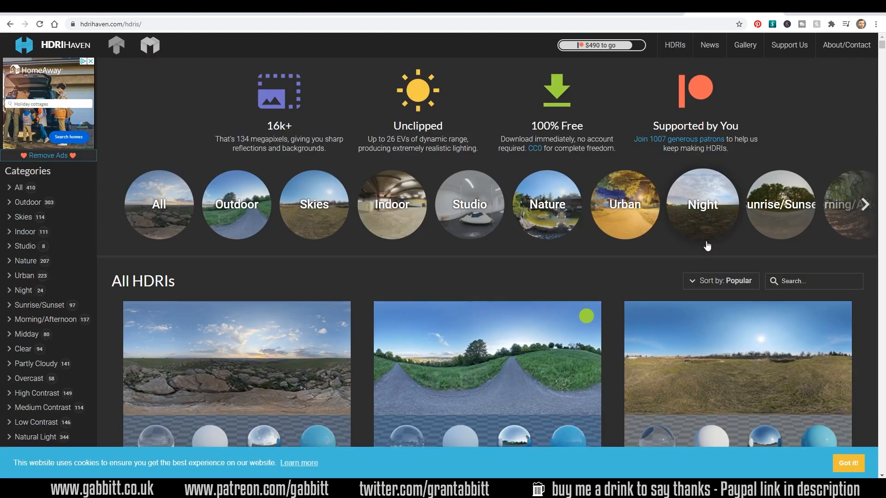
left_click(702, 204)
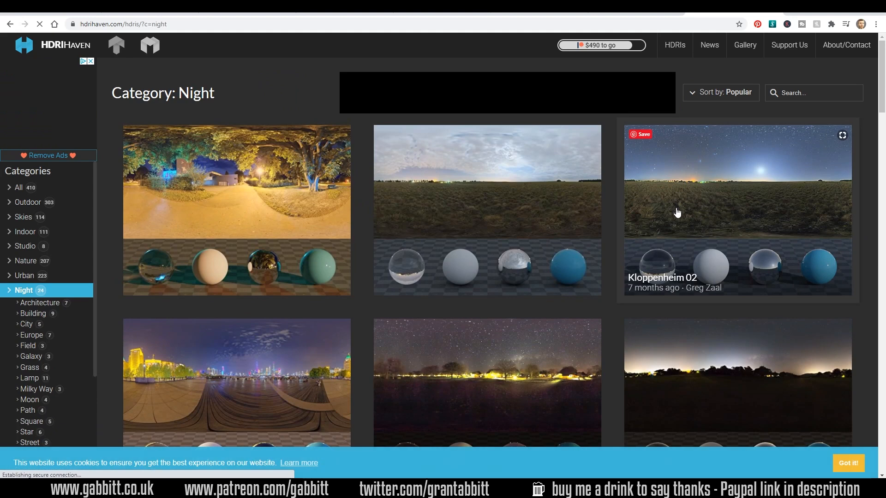
scroll("down", 3)
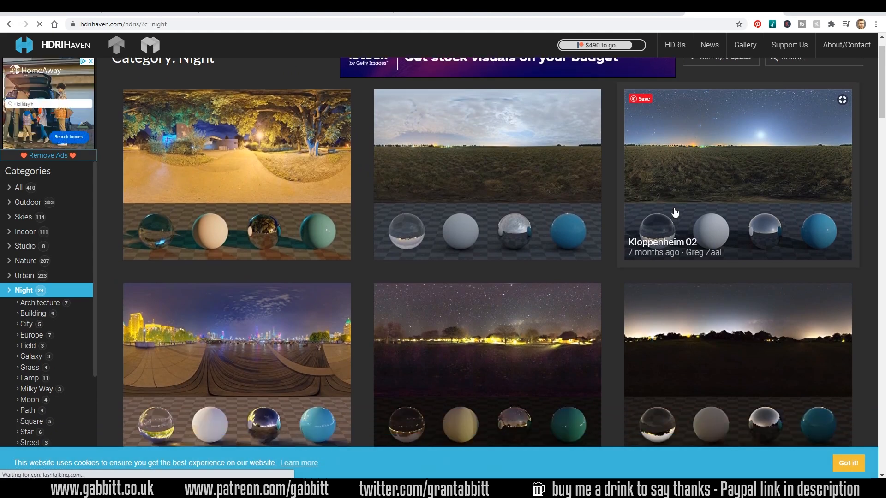
scroll("down", 3)
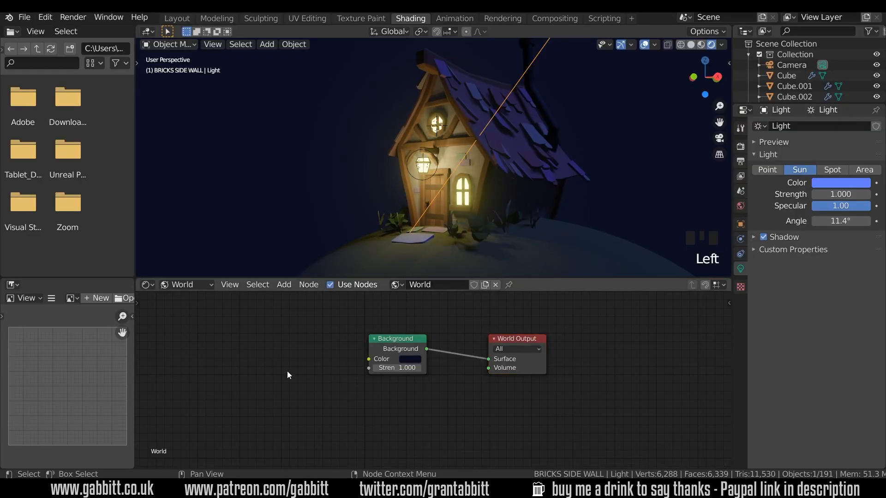
Add an Environment Texture node to the World node tree via Shift+A.
key("shift+a")
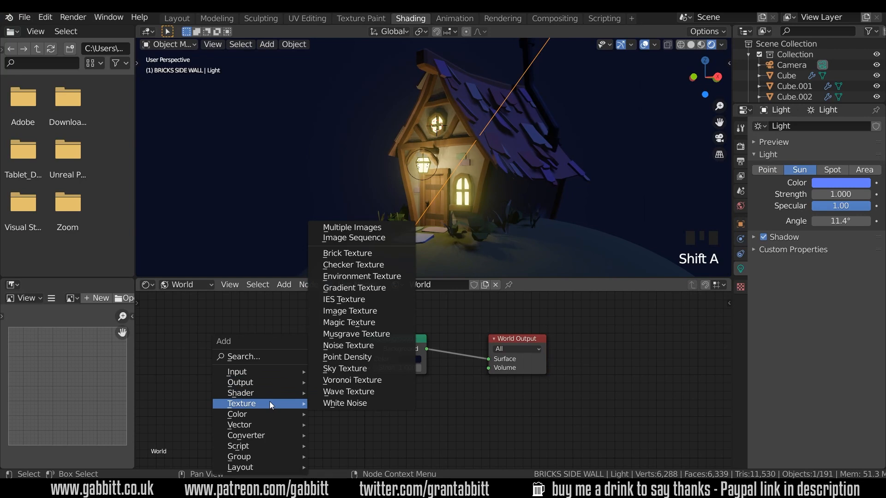
mouse_move(362, 276)
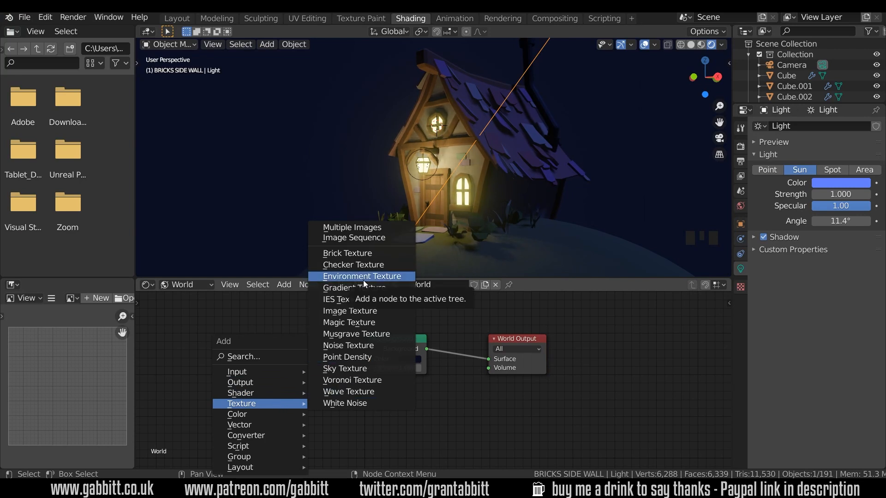
left_click(362, 276)
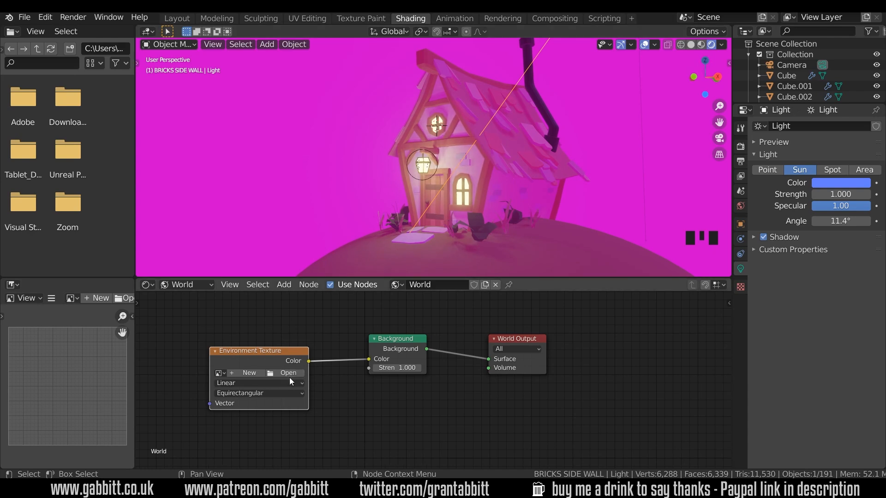
mouse_move(287, 373)
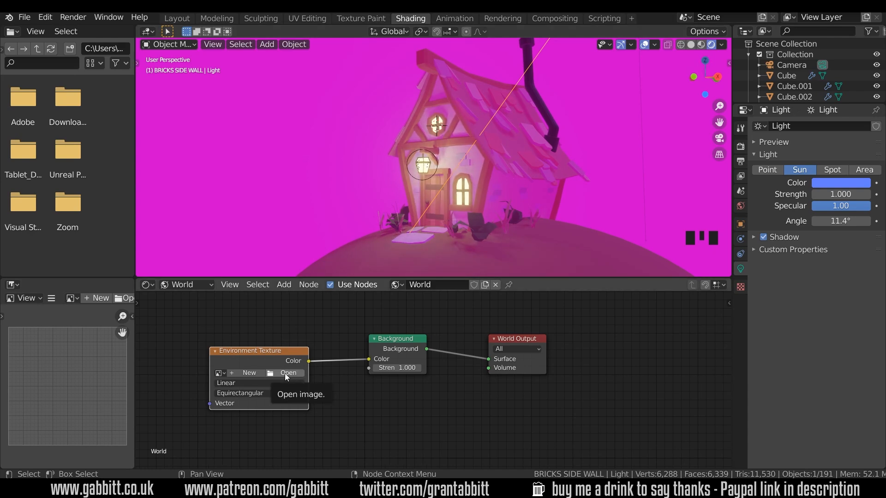
Load moonless_golf_2k.hdr from the hdri folder into the Environment Texture node.
left_click(288, 373)
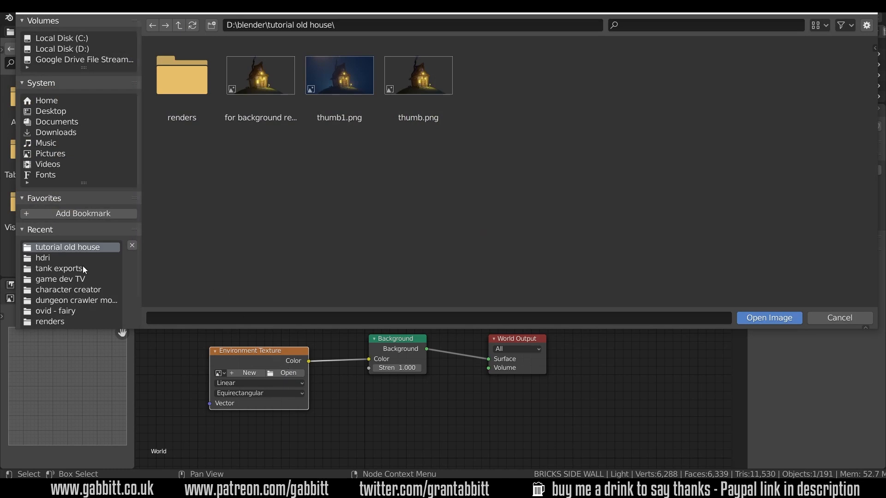
left_click(43, 257)
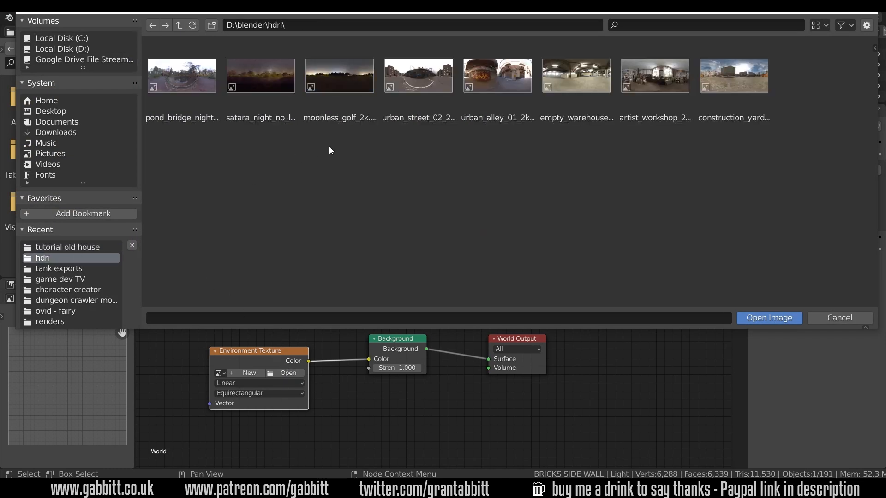
left_click(338, 75)
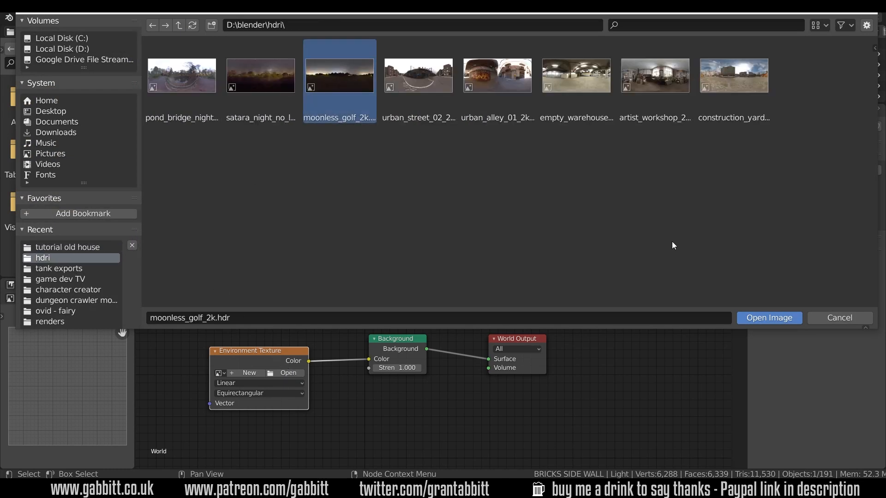
left_click(768, 317)
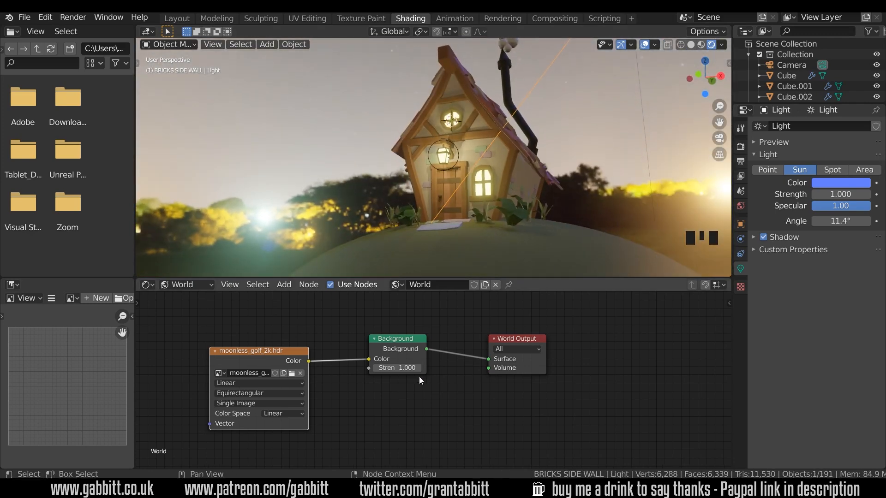
Start editing the Background node's Strength field to lower the night HDRI's brightness.
double_click(397, 368)
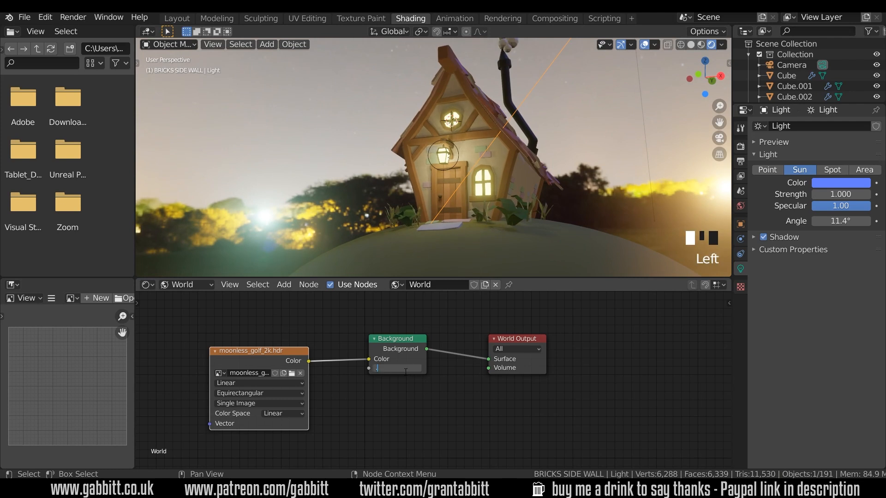